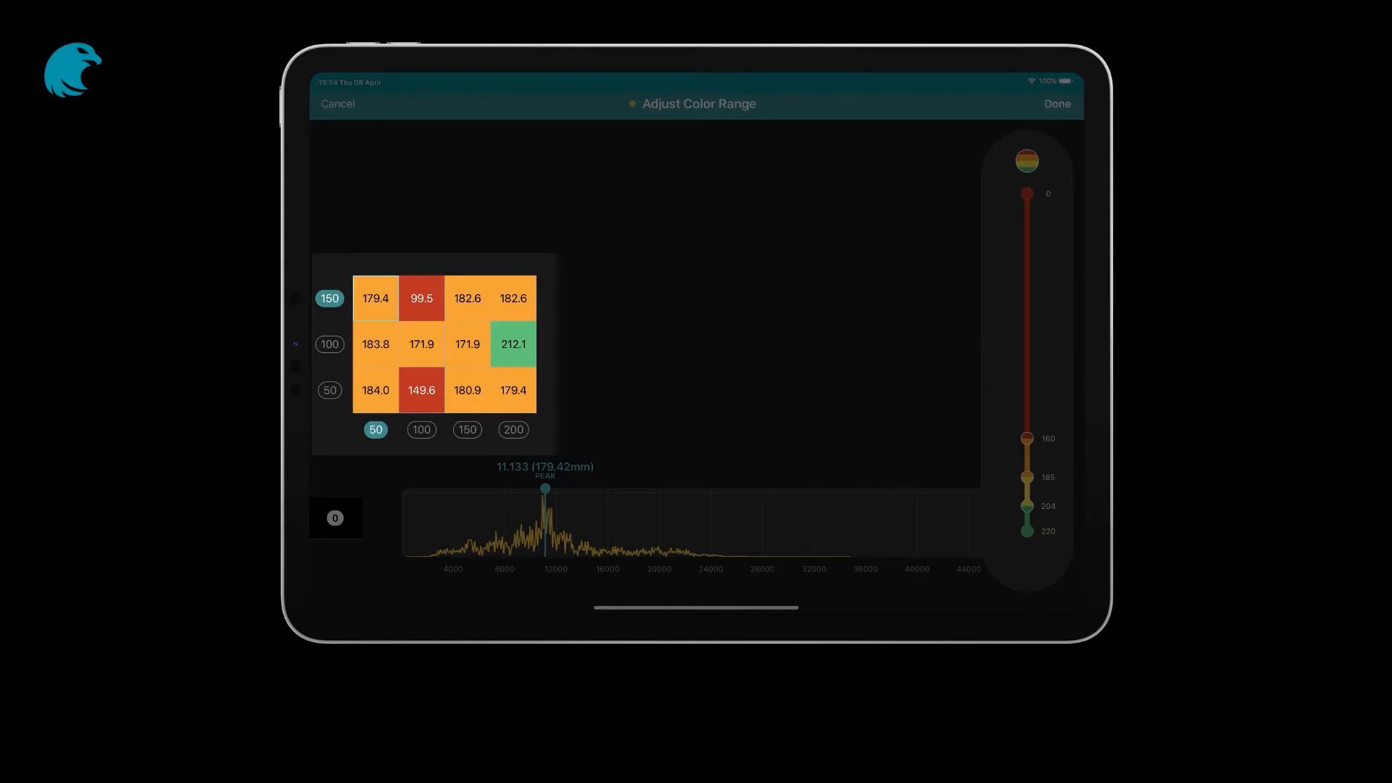
Step: Scroll up through the Pi8000Measurement_002 view to see the FFT and time-domain graphs
{"action": "scroll", "scroll_direction": "up", "scroll_amount": 3}
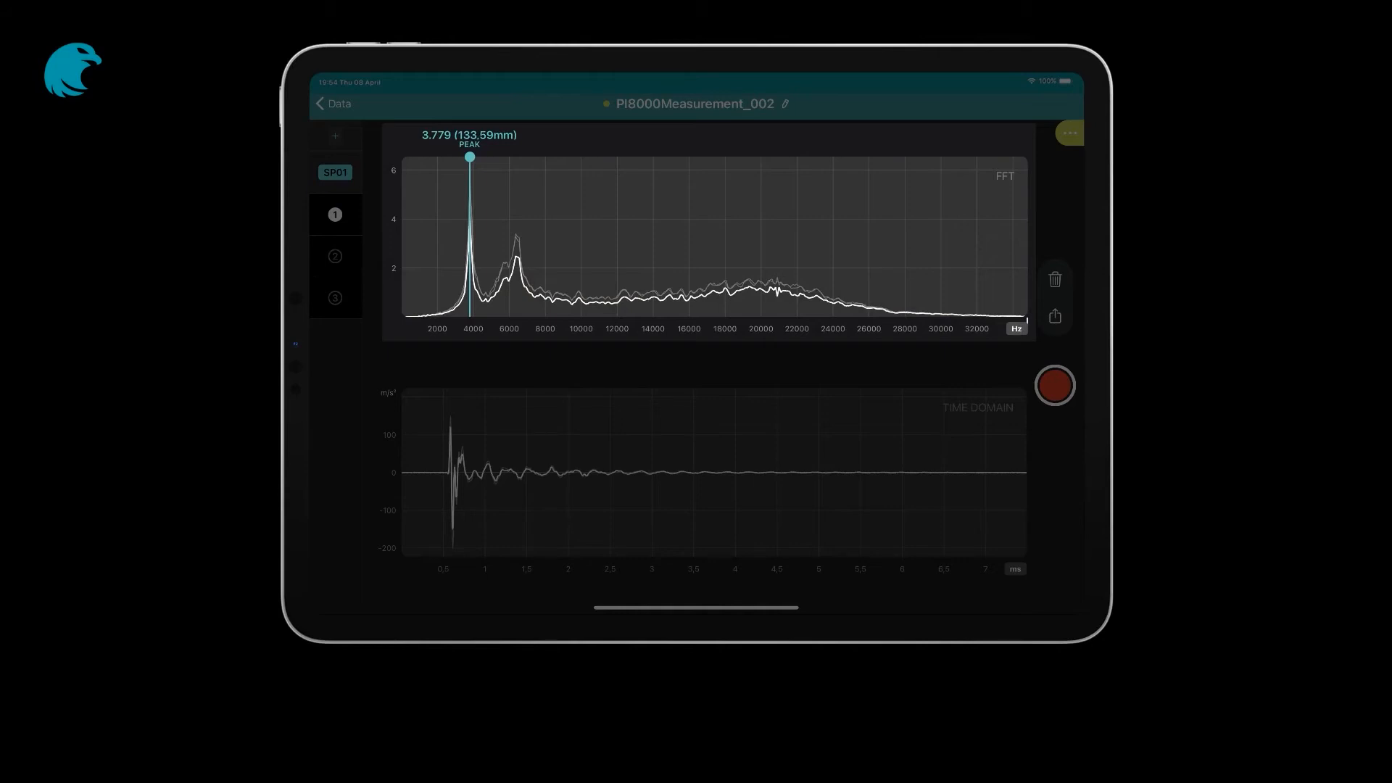
{"action": "left_click", "coordinate": [335, 214]}
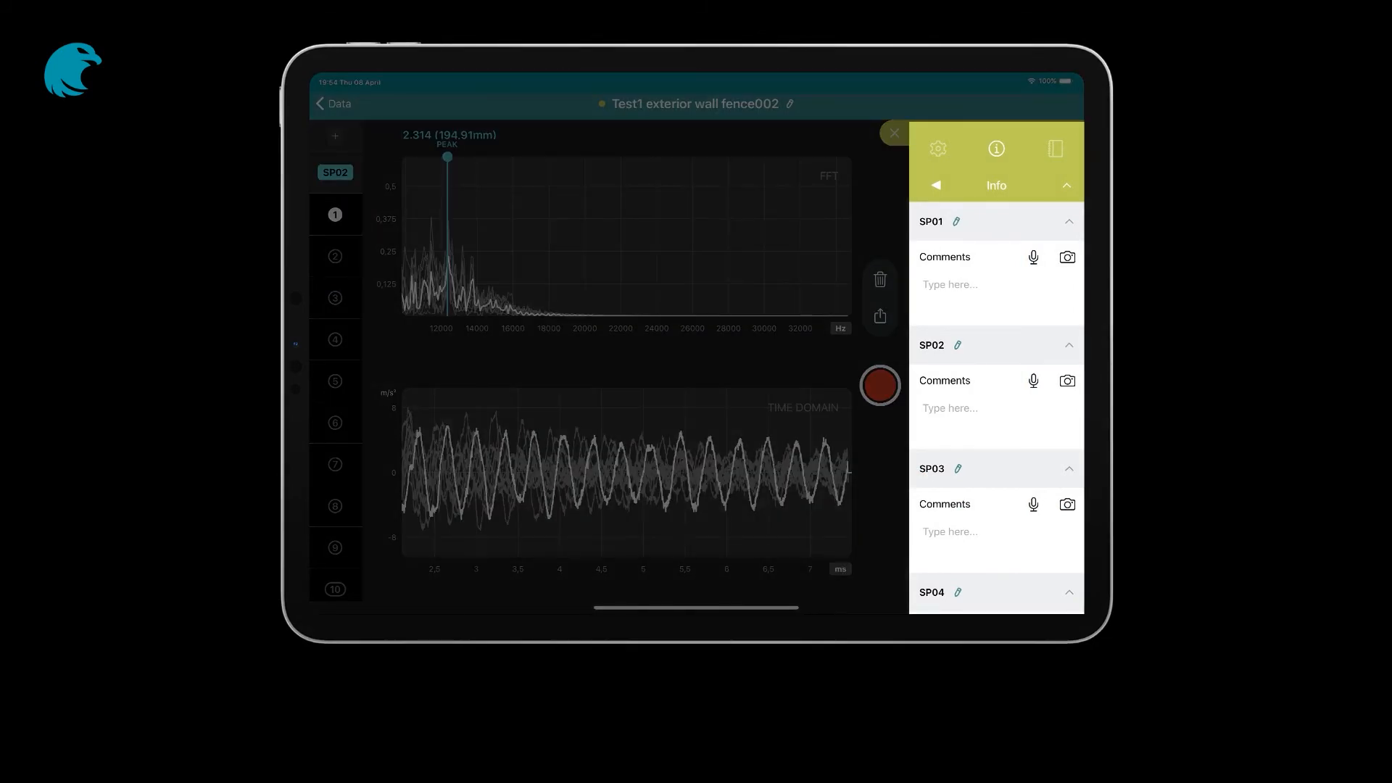
Step: Open SP01's pile ID editor and close it again
{"action": "left_click", "coordinate": [950, 221]}
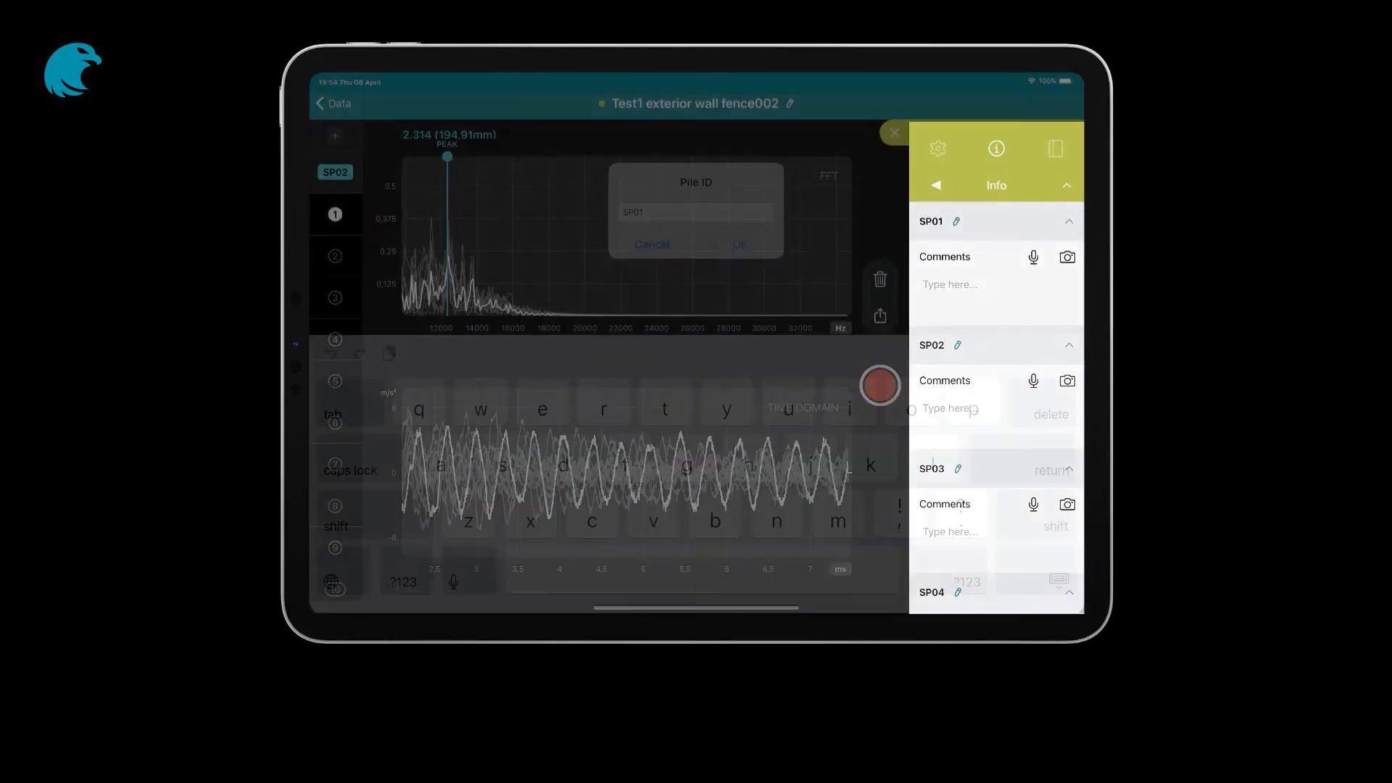
{"action": "left_click", "coordinate": [695, 211]}
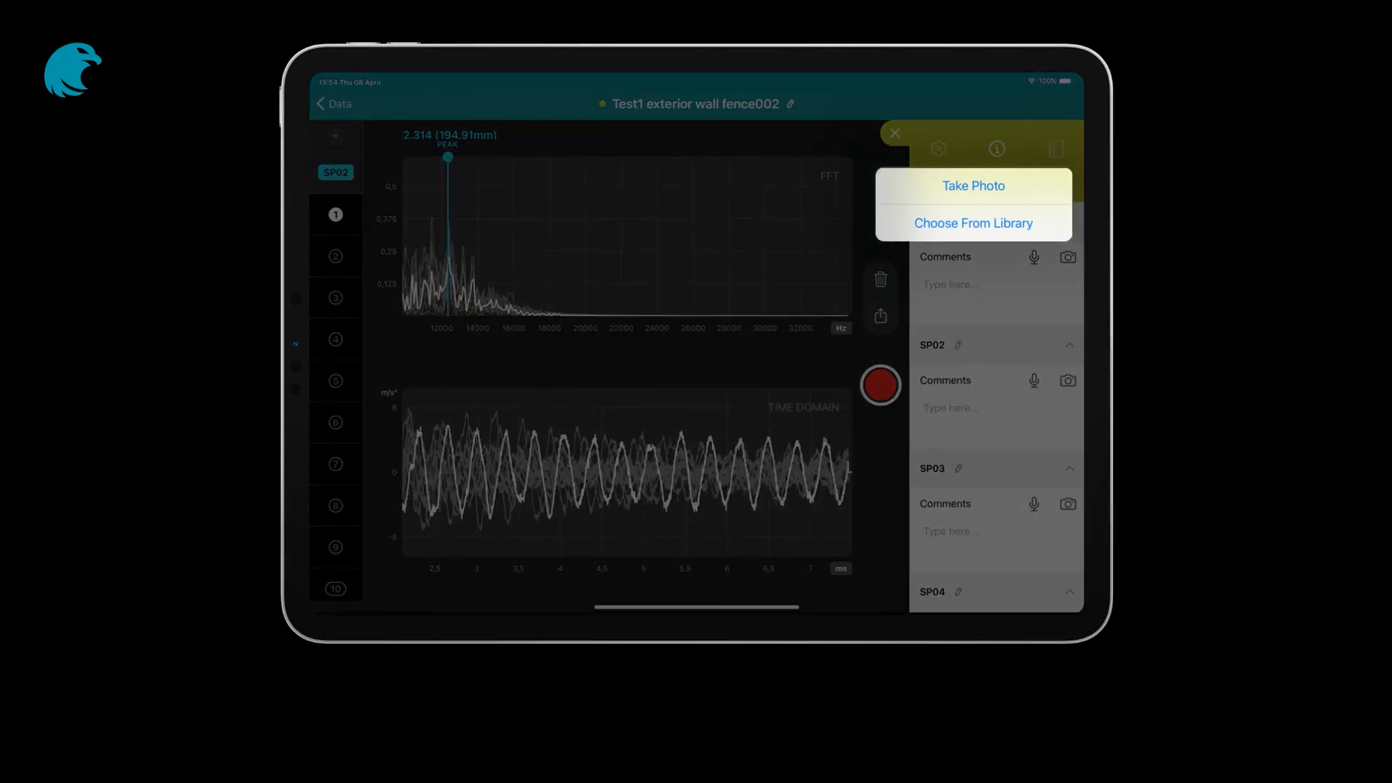
Step: Start recording a voice note in SP01's Comments via the microphone
{"action": "left_click", "coordinate": [1033, 257]}
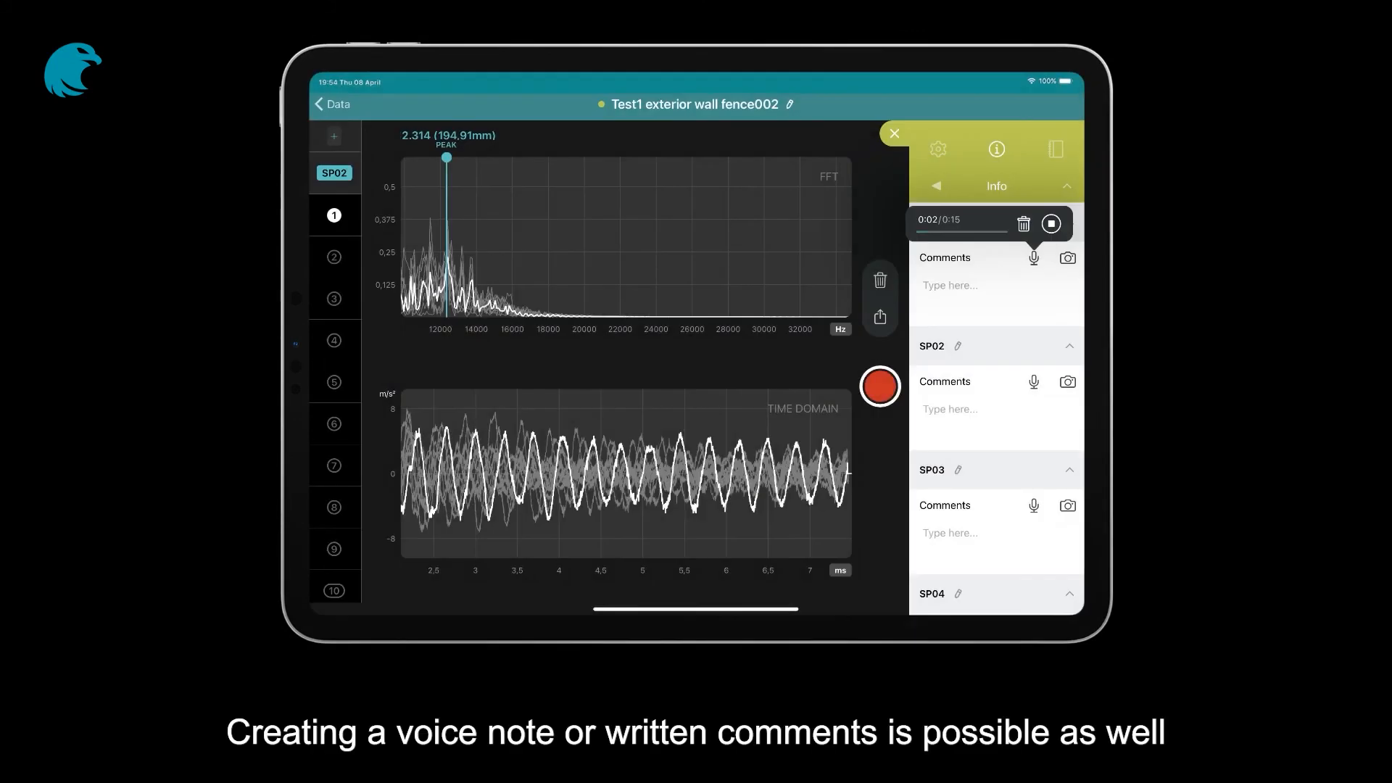